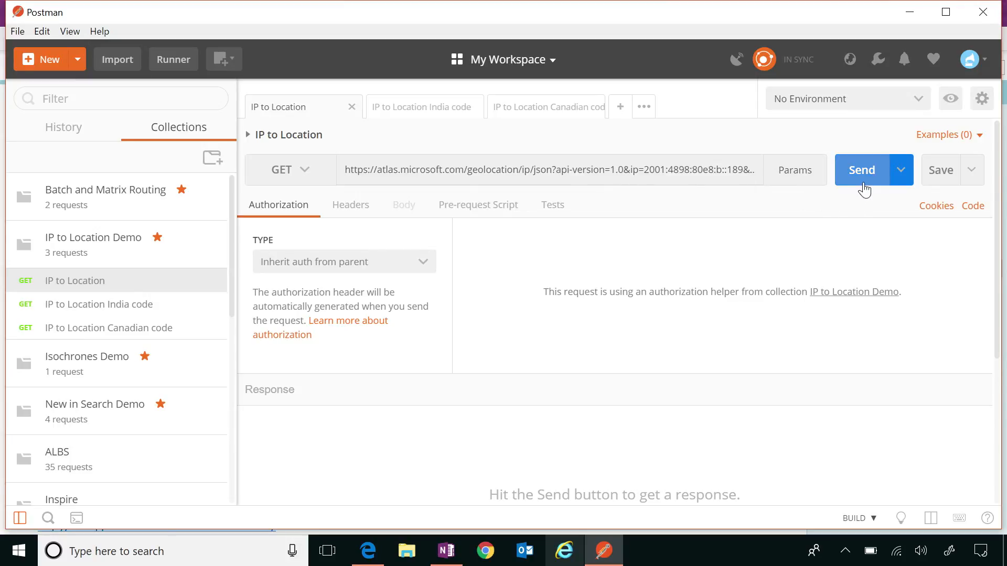
Step: Send the IP to Location request to get IsoCode US, then open the India code request
left_click(861, 170)
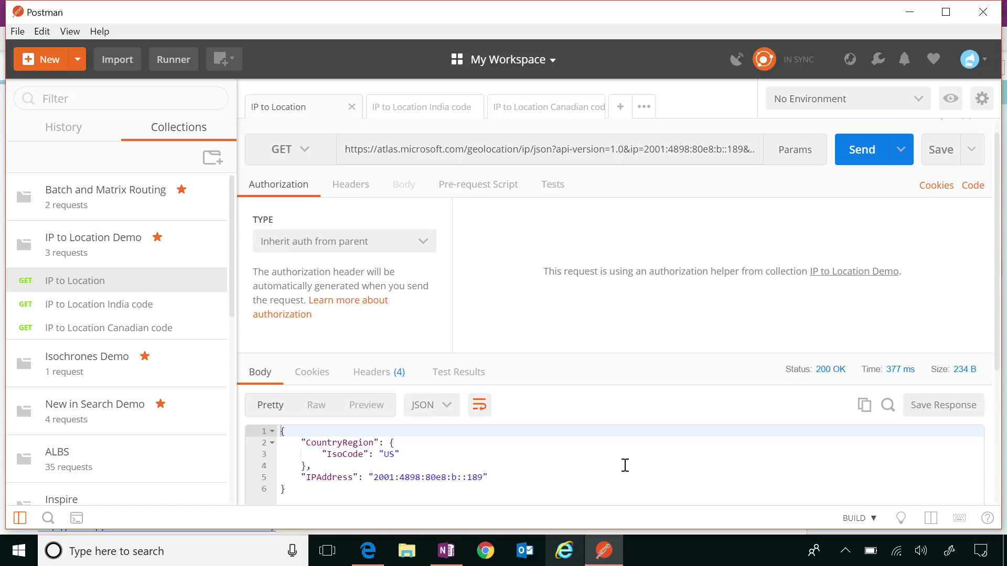
mouse_move(483, 449)
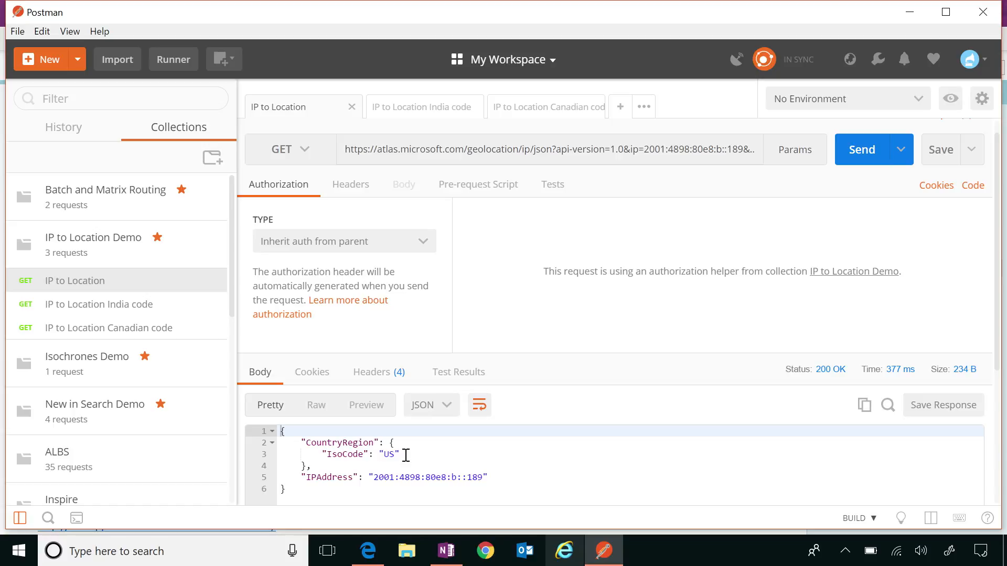
left_click(421, 106)
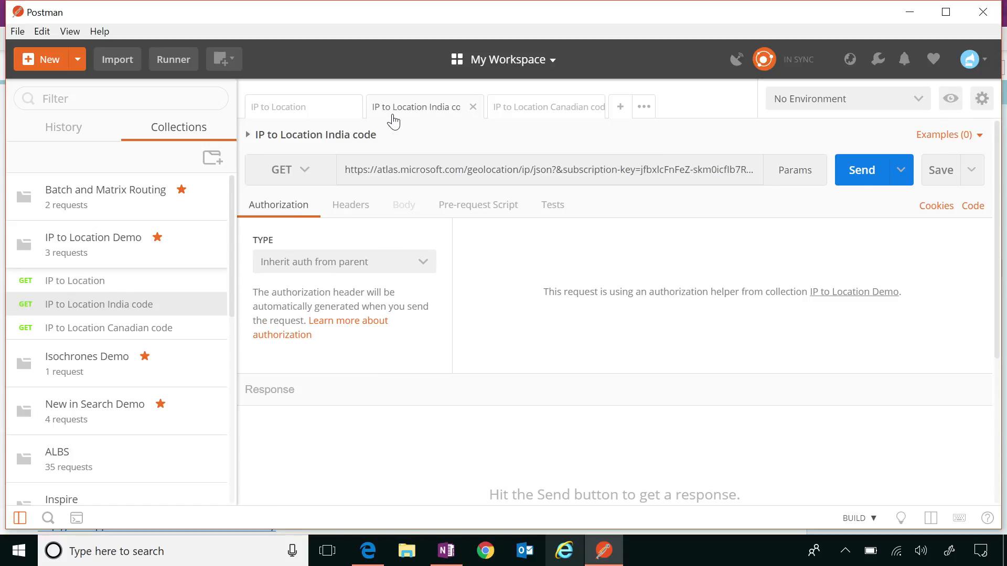
Step: Send the India code request (IsoCode IN), then send the Canadian code request (CA)
left_click(860, 169)
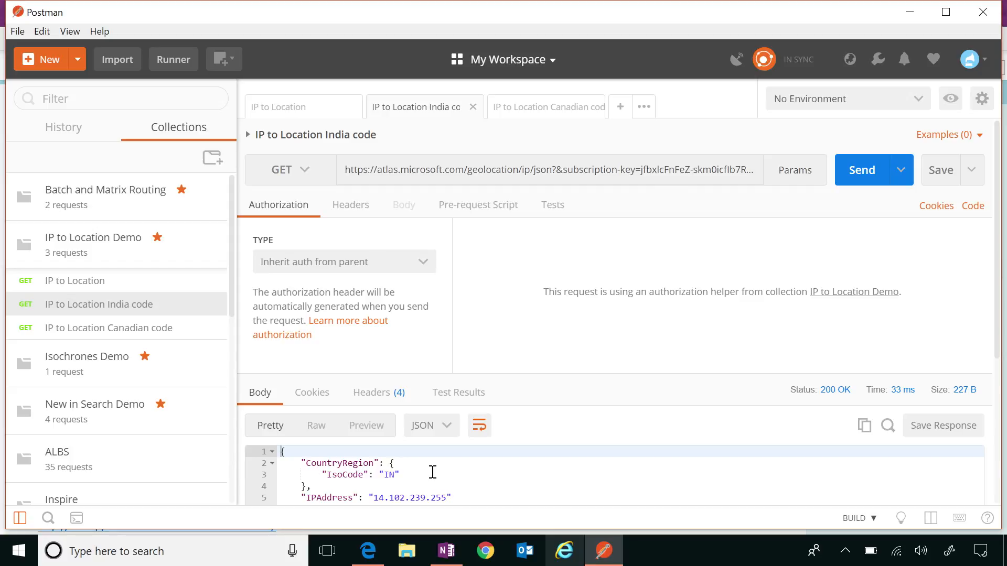
mouse_move(517, 274)
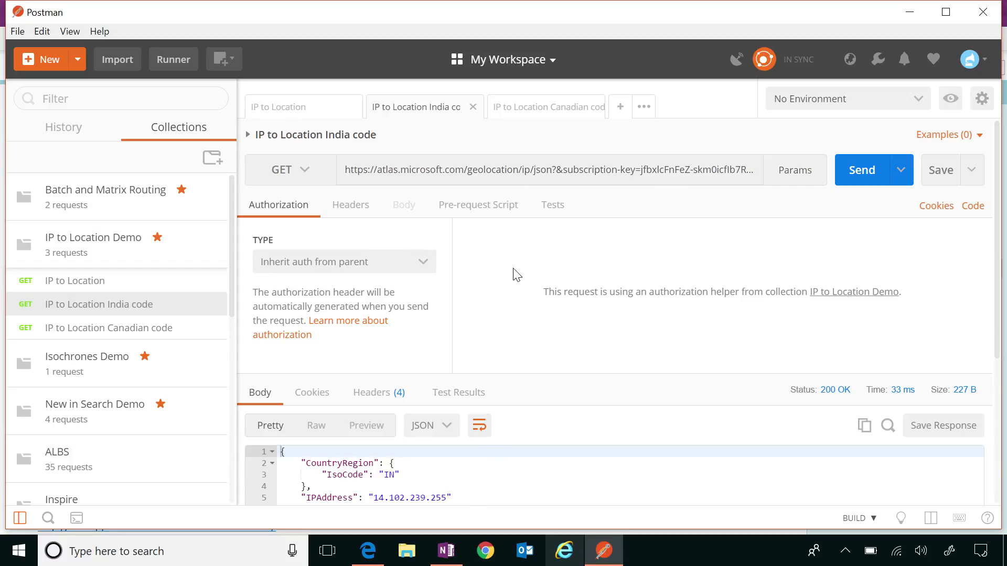
left_click(538, 107)
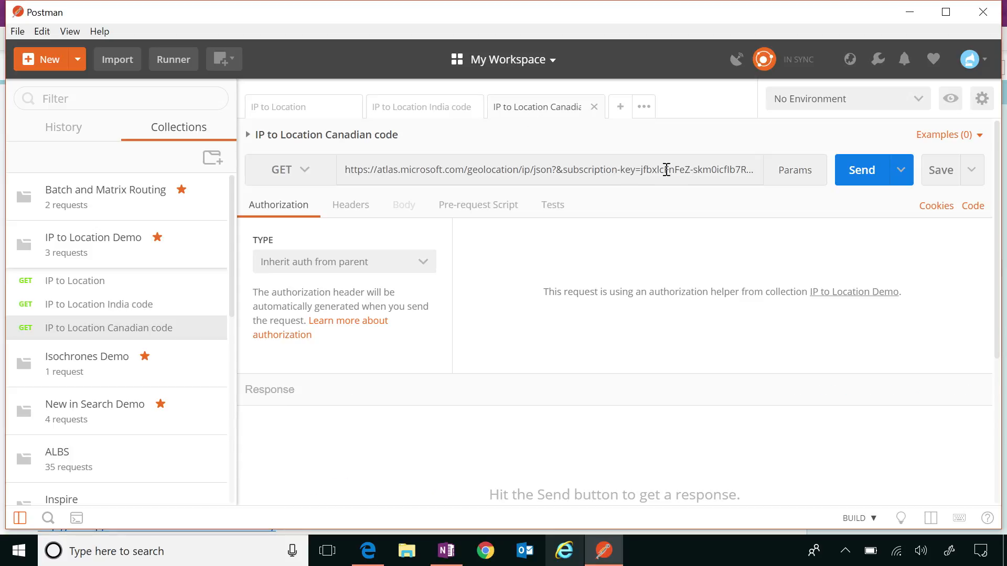
left_click(861, 169)
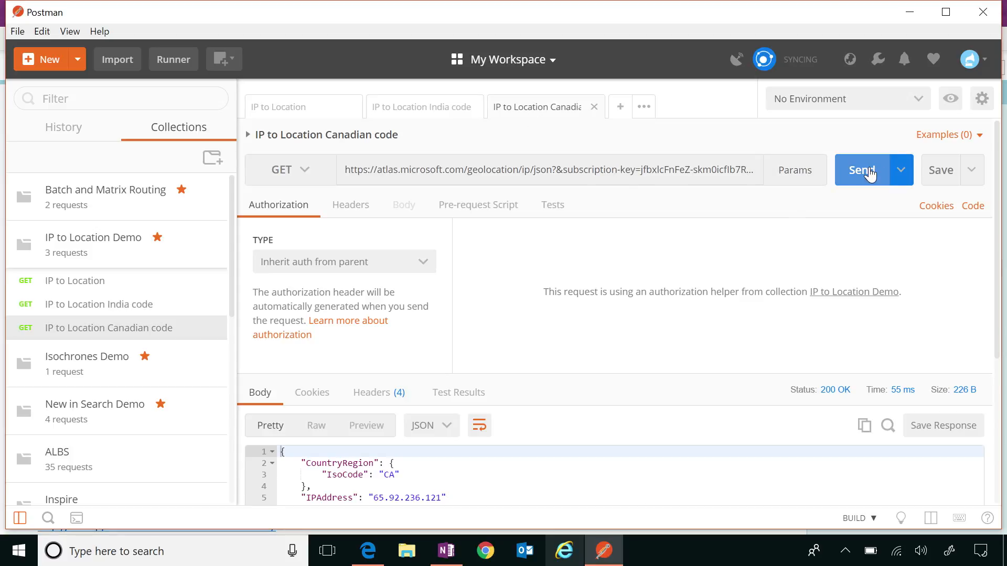